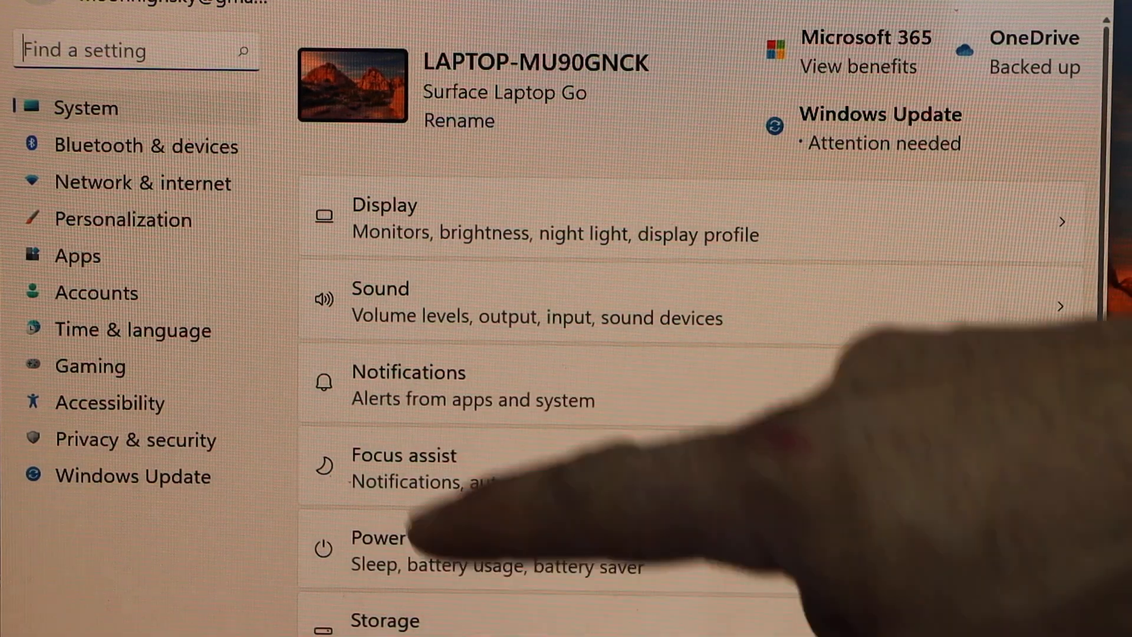
# Navigate to Bluetooth & devices and show the Printers & scanners list.
pyautogui.click(144, 145)
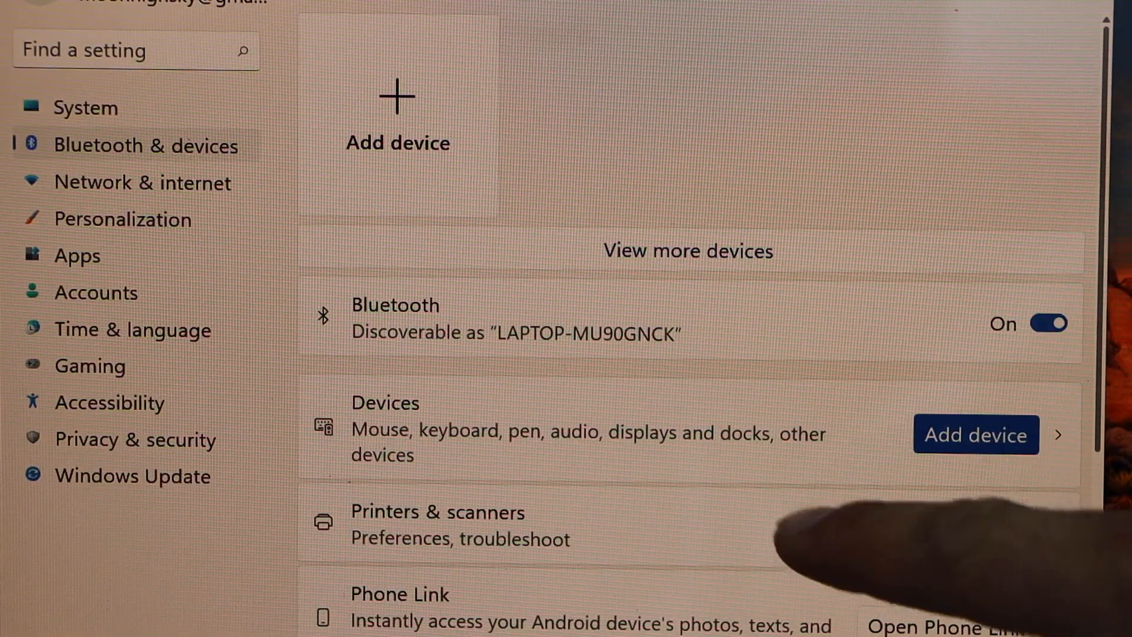
pyautogui.click(437, 524)
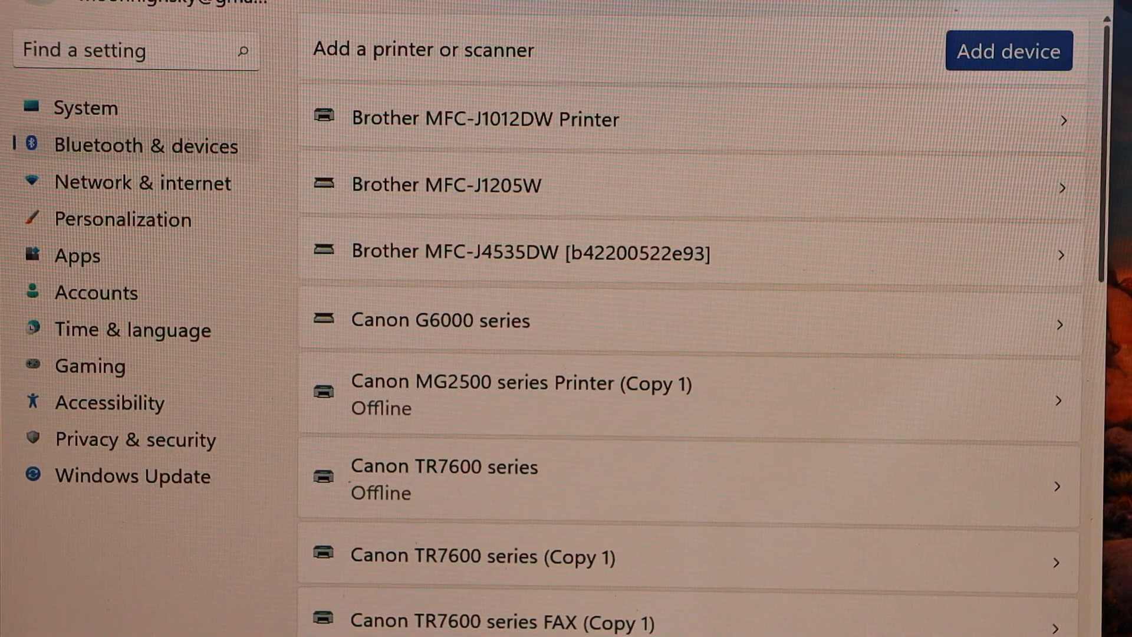
# Refresh the device search and add HPF113B2 (HP Smart Tank 5100 series).
pyautogui.click(1007, 50)
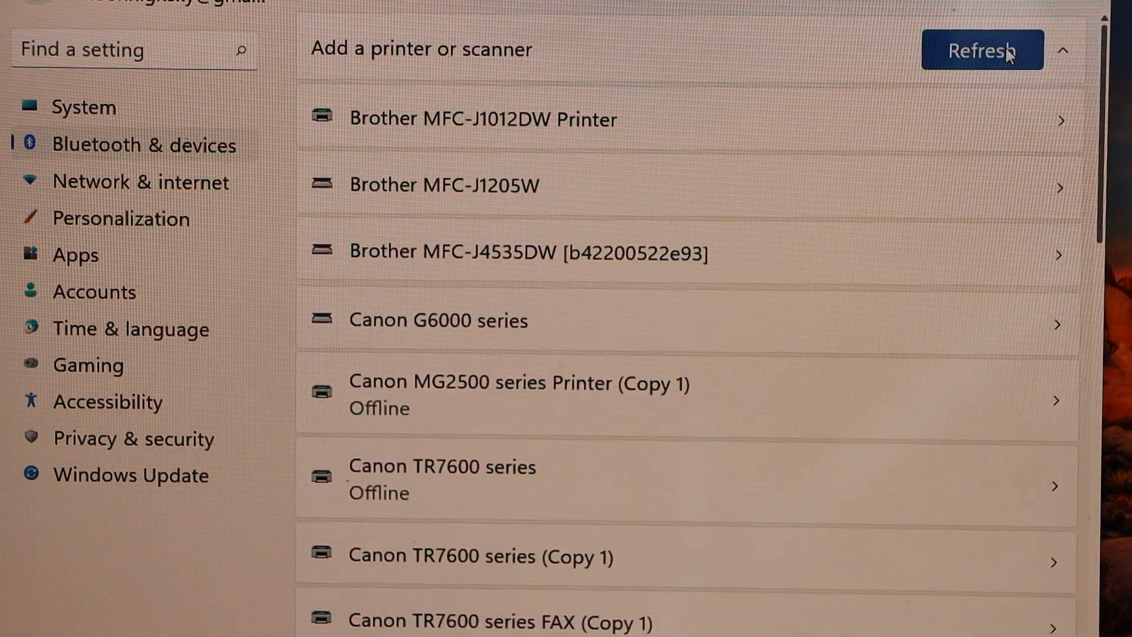
pyautogui.click(982, 51)
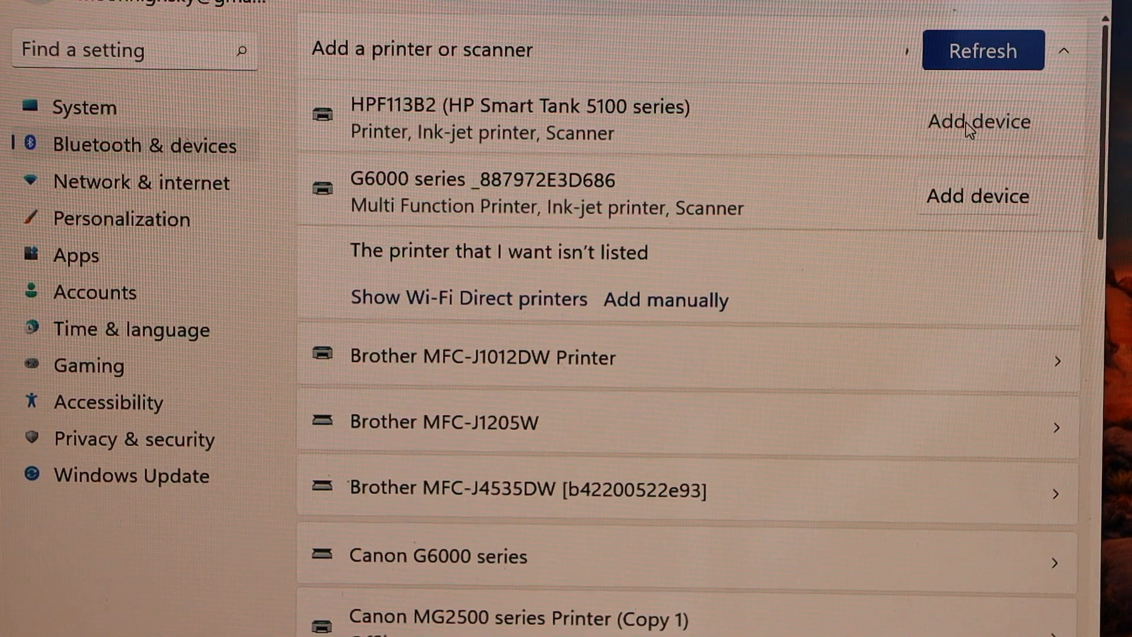
pyautogui.click(977, 121)
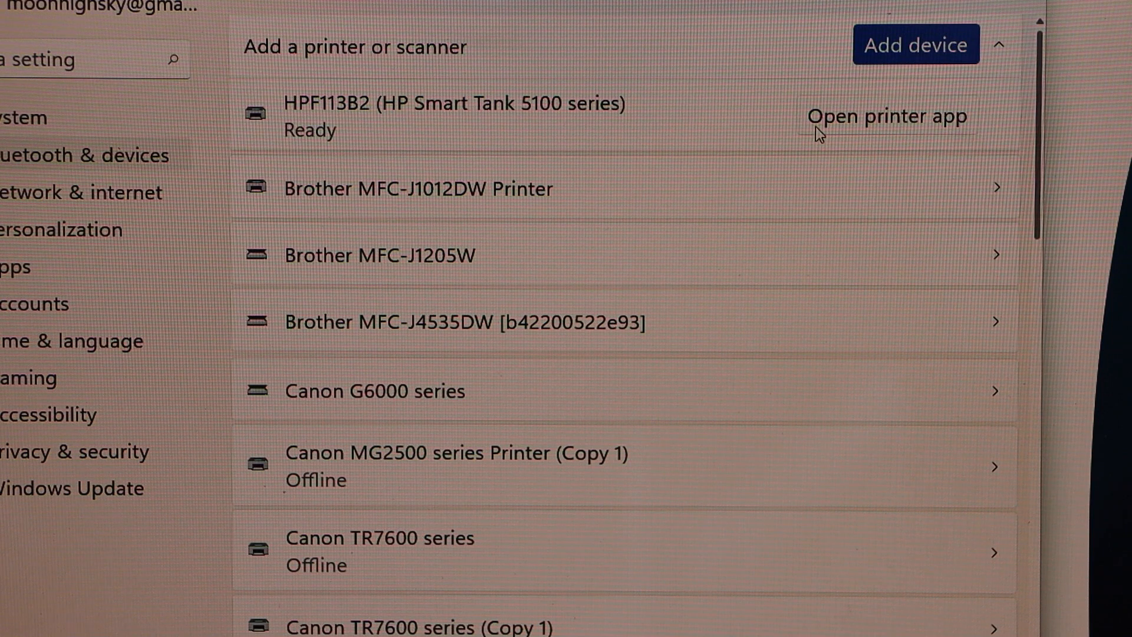
pyautogui.moveTo(897, 124)
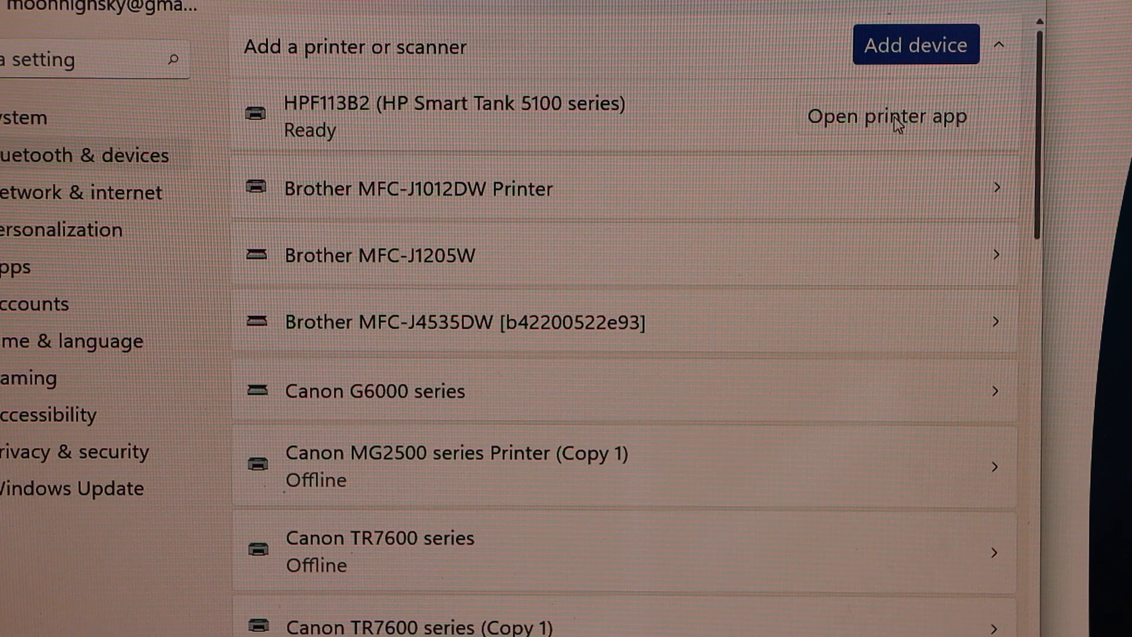
# Launch the HP Smart companion app for the new HP Smart Tank 5100 printer.
pyautogui.click(886, 117)
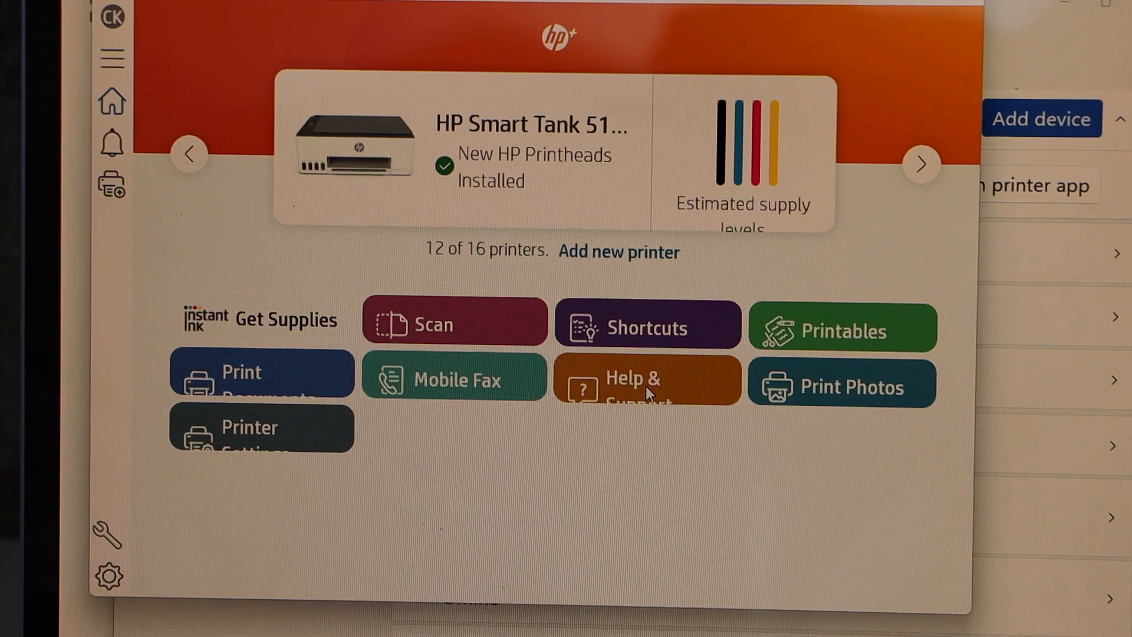
pyautogui.moveTo(235, 180)
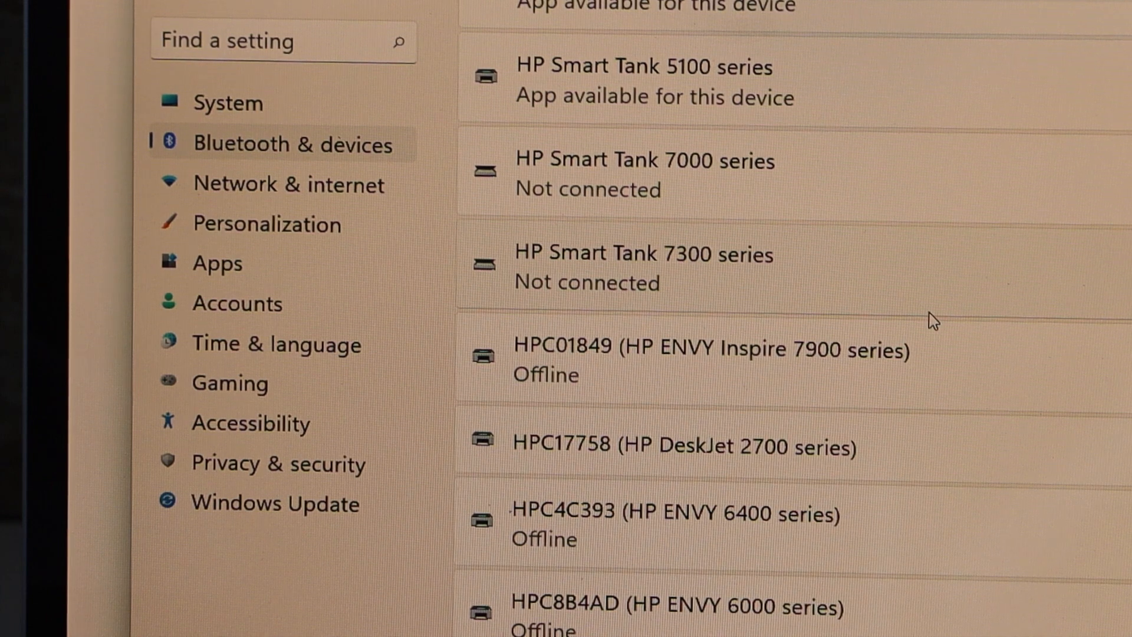
# Scroll down the Printers & scanners list to locate HPF113B2.
pyautogui.scroll(-3)
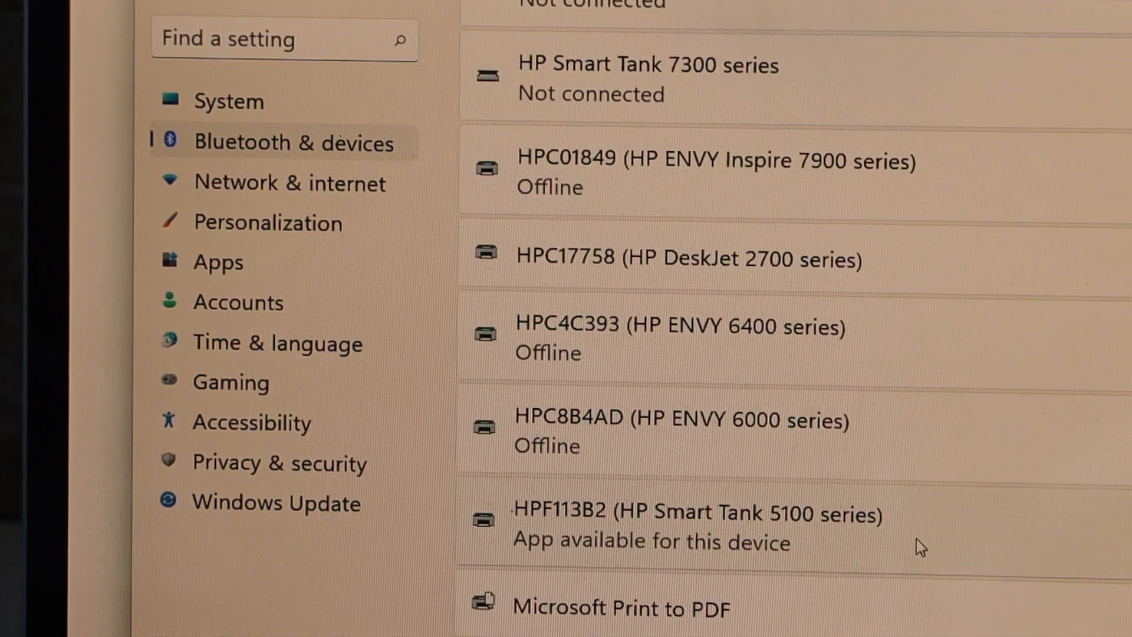